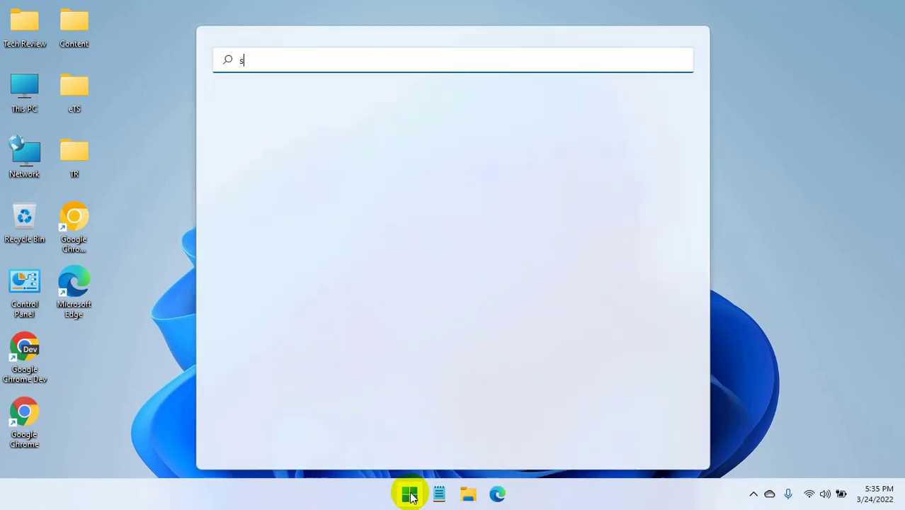
Search Start for Sticky Notes by typing 'sticky'
{"action": "type", "text": "tiky"}
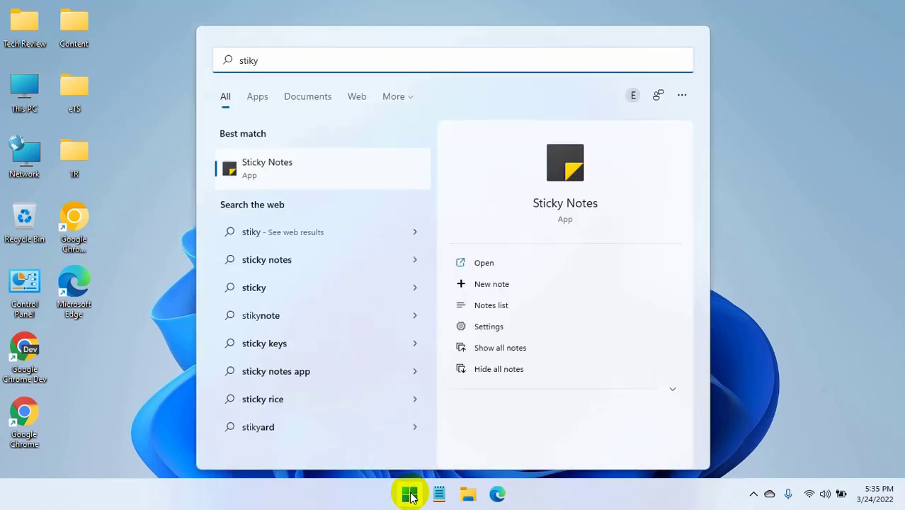
{"action": "mouse_move", "coordinate": [389, 173]}
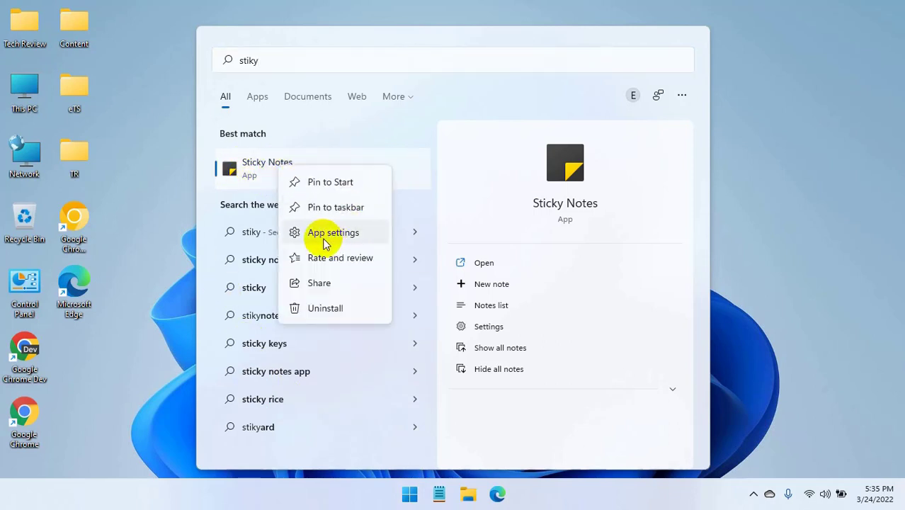
Reset the Sticky Notes app data from its App settings page and confirm the deletion
{"action": "left_click", "coordinate": [333, 232]}
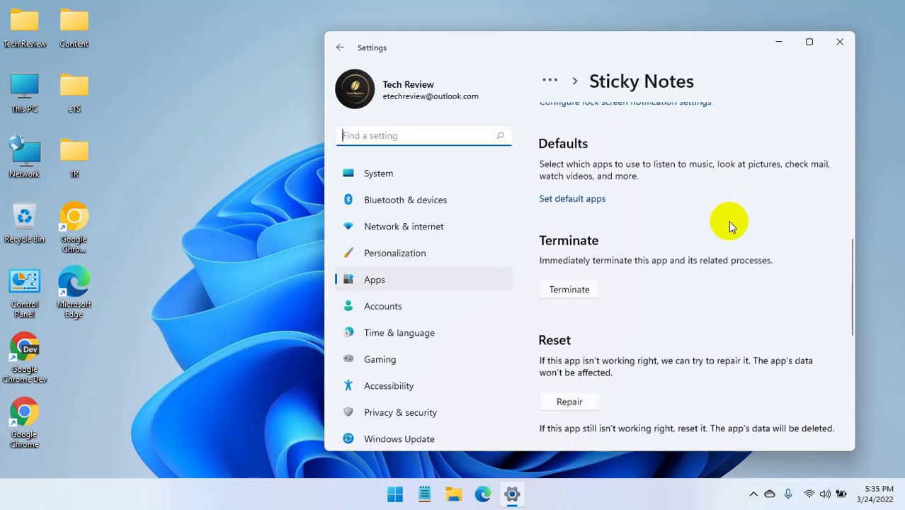
{"action": "scroll", "scroll_direction": "down", "scroll_amount": 3}
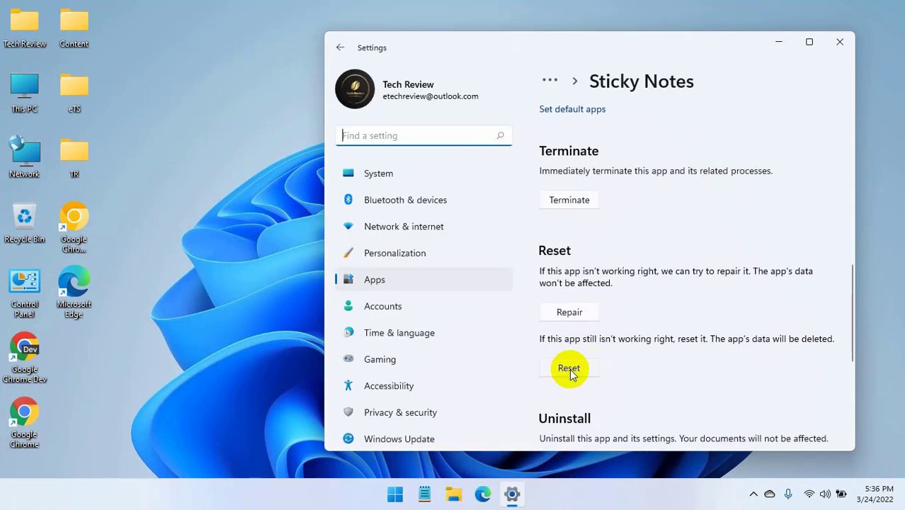
{"action": "left_click", "coordinate": [570, 369]}
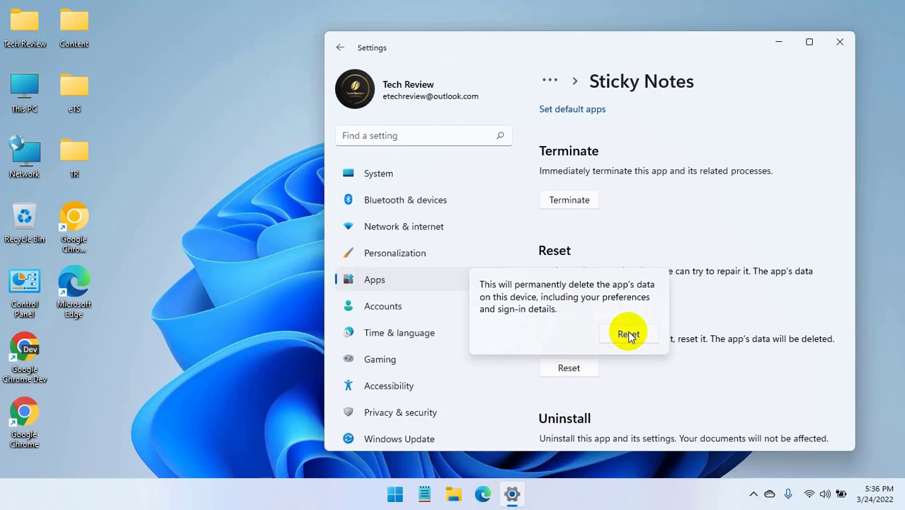
{"action": "left_click", "coordinate": [629, 335]}
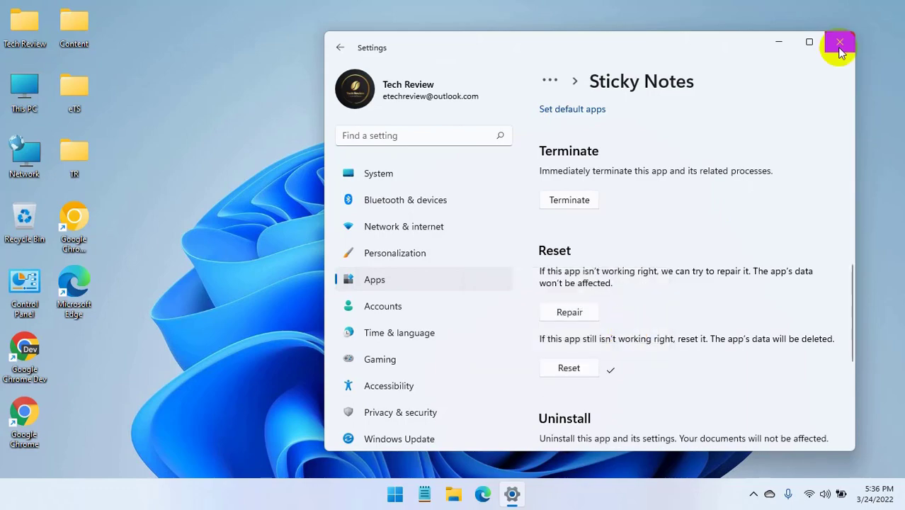
Close Settings and relaunch Sticky Notes from Start search
{"action": "left_click", "coordinate": [840, 42]}
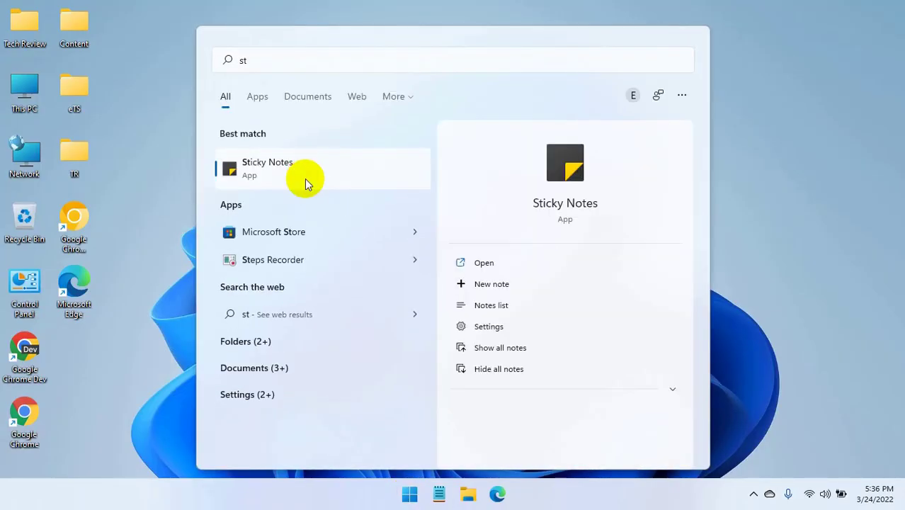
{"action": "left_click", "coordinate": [308, 168]}
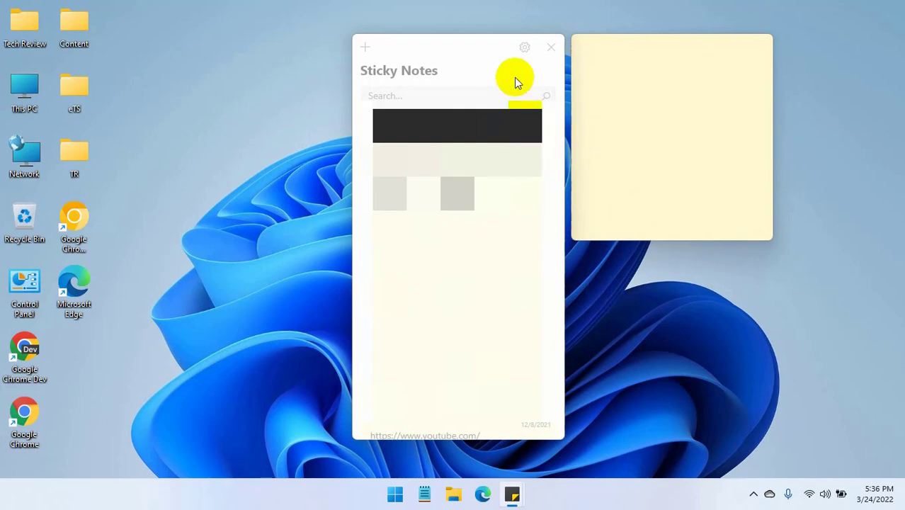
{"action": "mouse_move", "coordinate": [614, 363]}
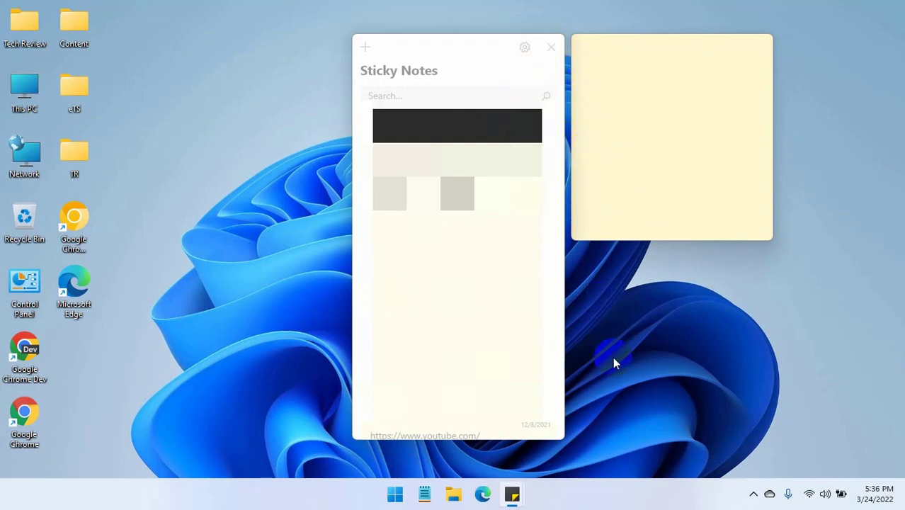